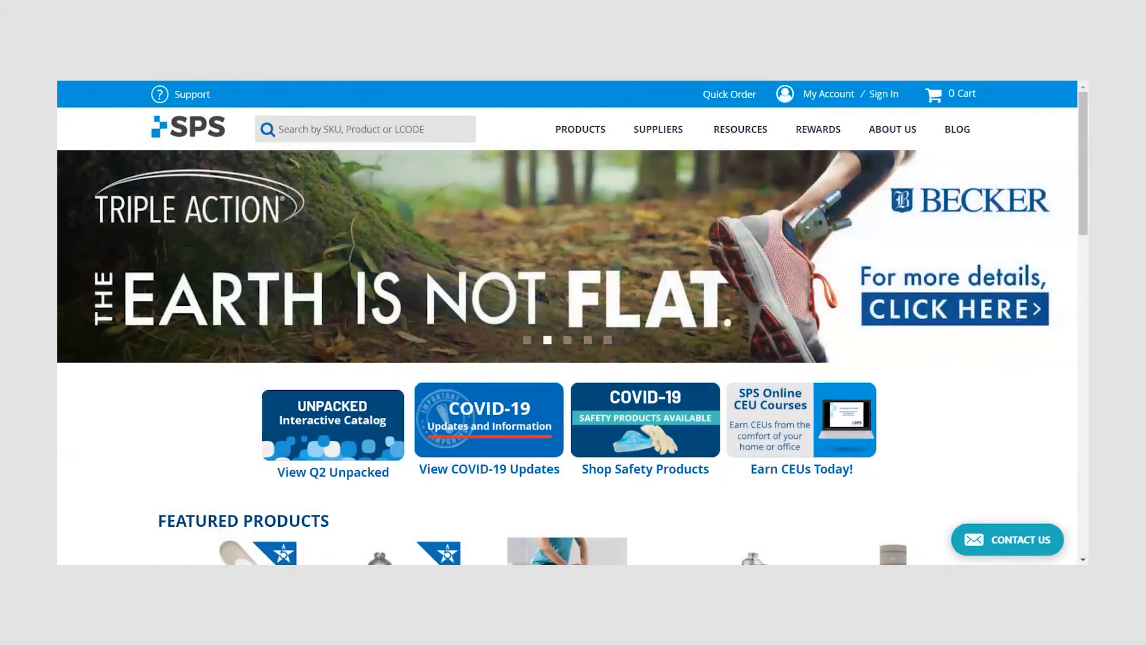
Step: Sign in to the SPS customer account with the saved email and password
{"action": "left_click", "coordinate": [828, 93]}
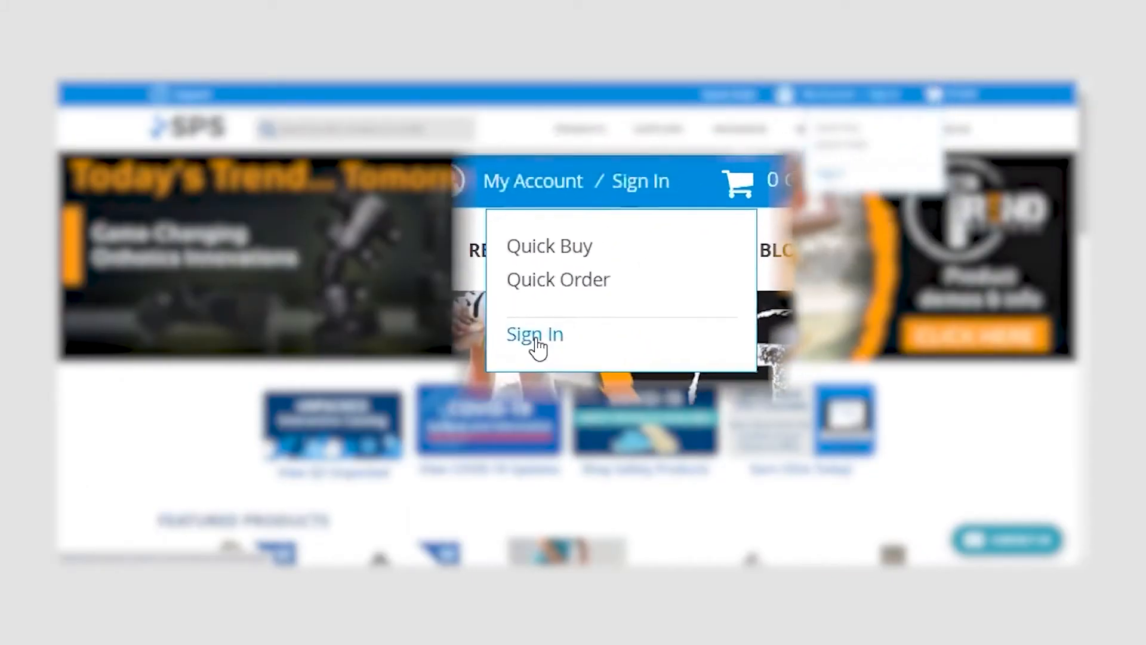
{"action": "left_click", "coordinate": [535, 334]}
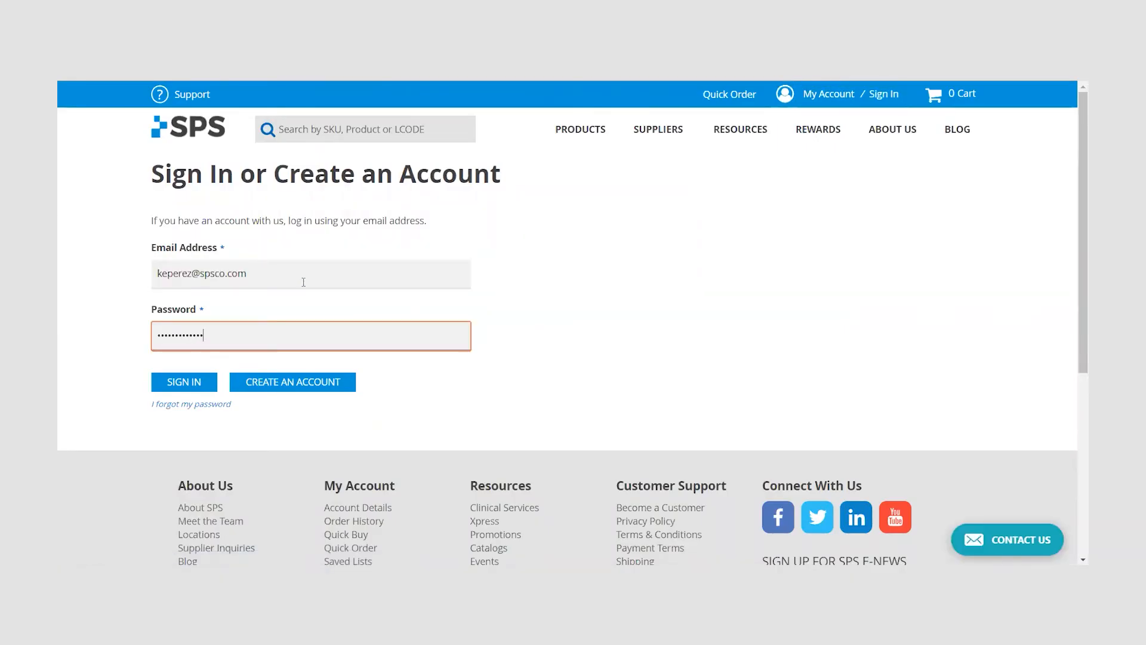
{"action": "left_click", "coordinate": [184, 382]}
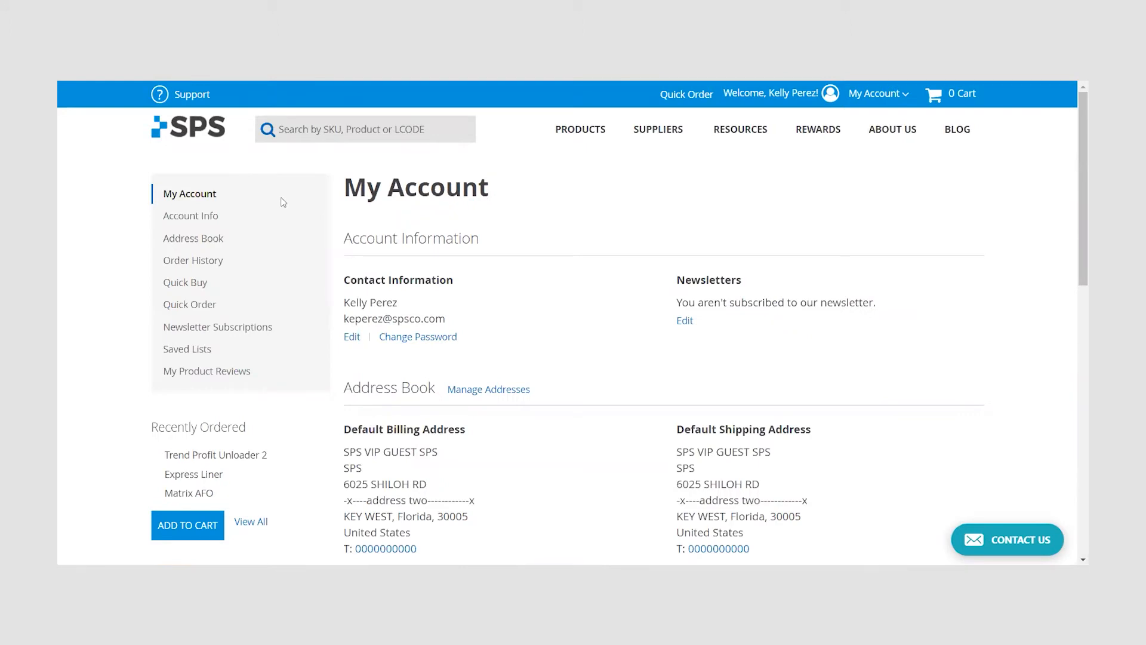
Step: Go to Order History from the My Account menu to see the 21 open invoices
{"action": "left_click", "coordinate": [876, 93]}
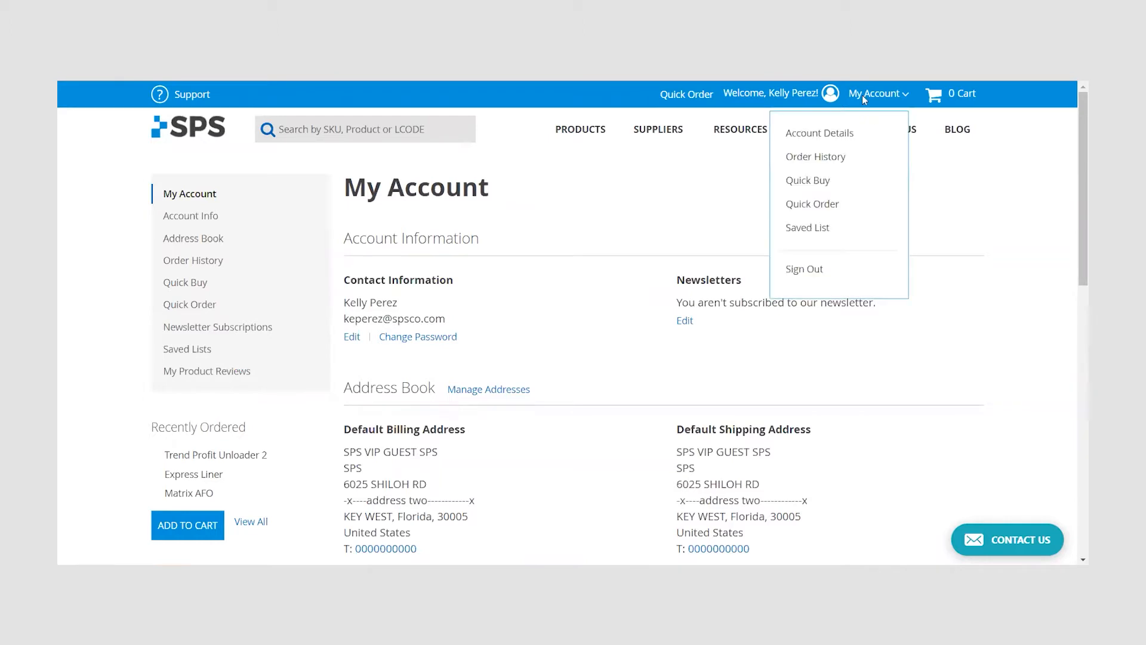
{"action": "left_click", "coordinate": [815, 157]}
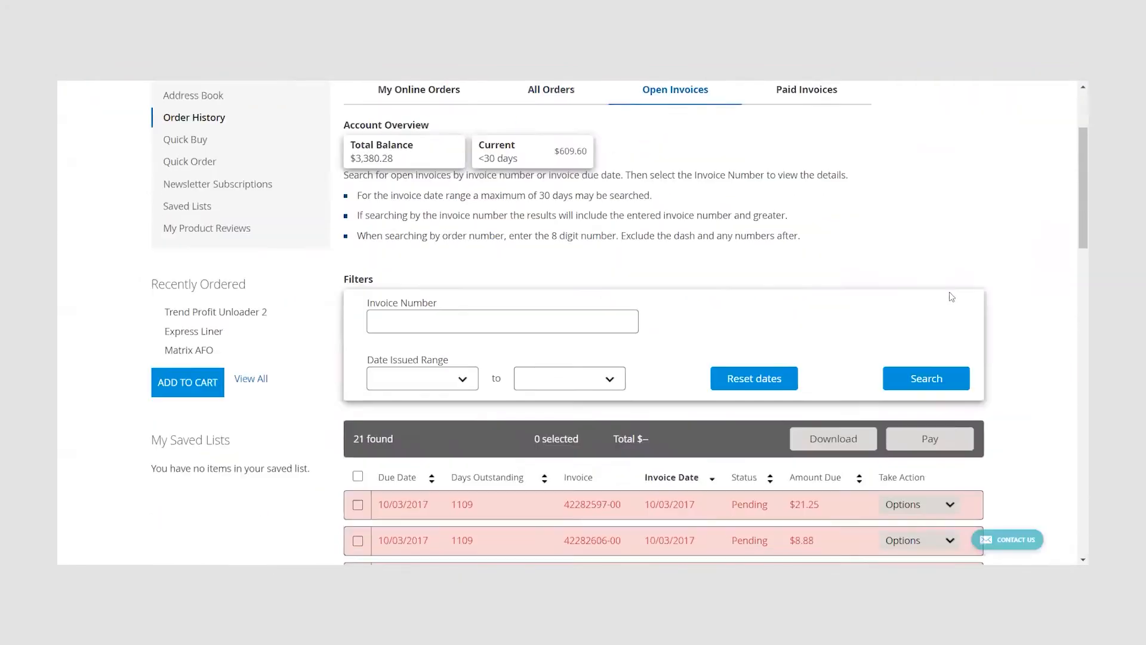
{"action": "scroll", "scroll_direction": "down", "scroll_amount": 3}
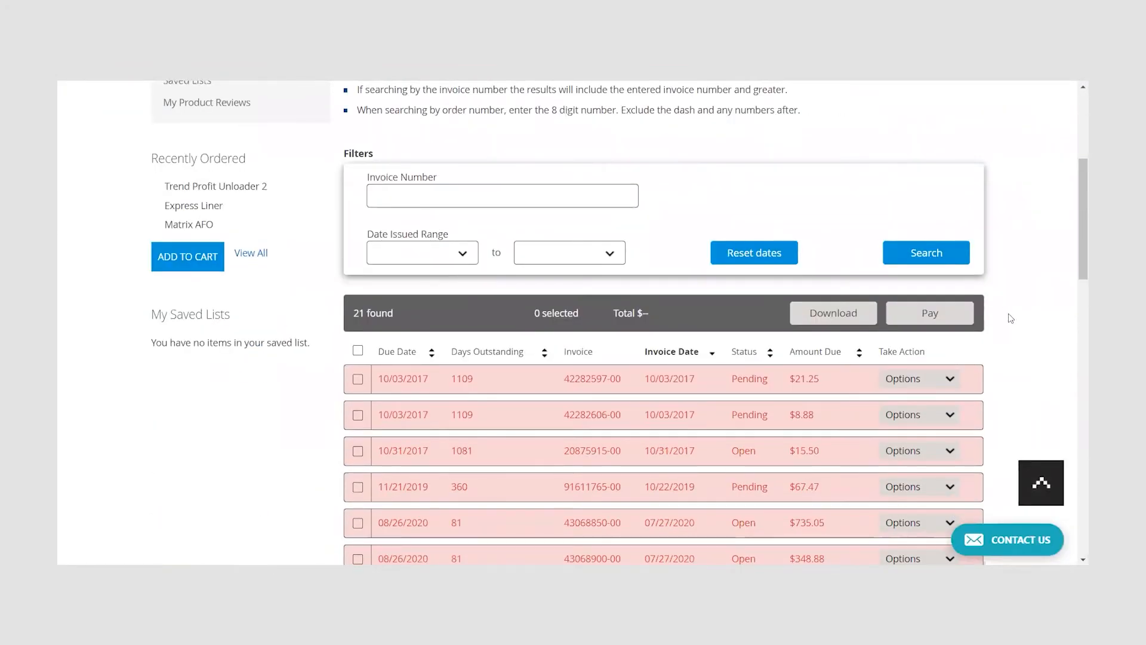
{"action": "scroll", "scroll_direction": "down", "scroll_amount": 3}
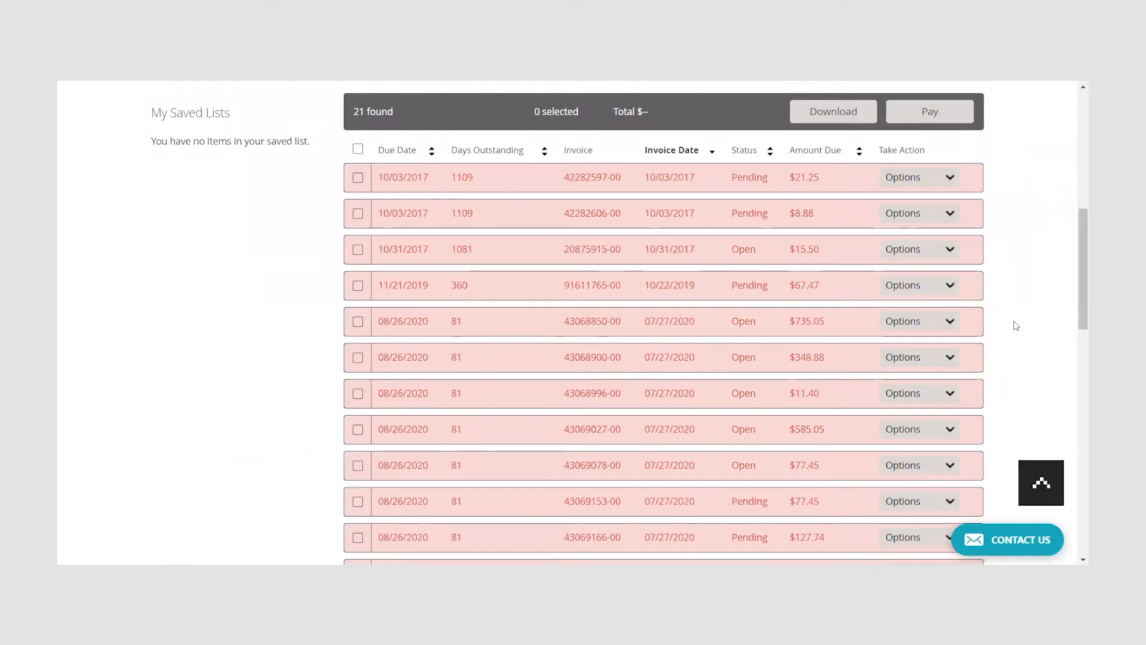
{"action": "scroll", "scroll_direction": "down", "scroll_amount": 3}
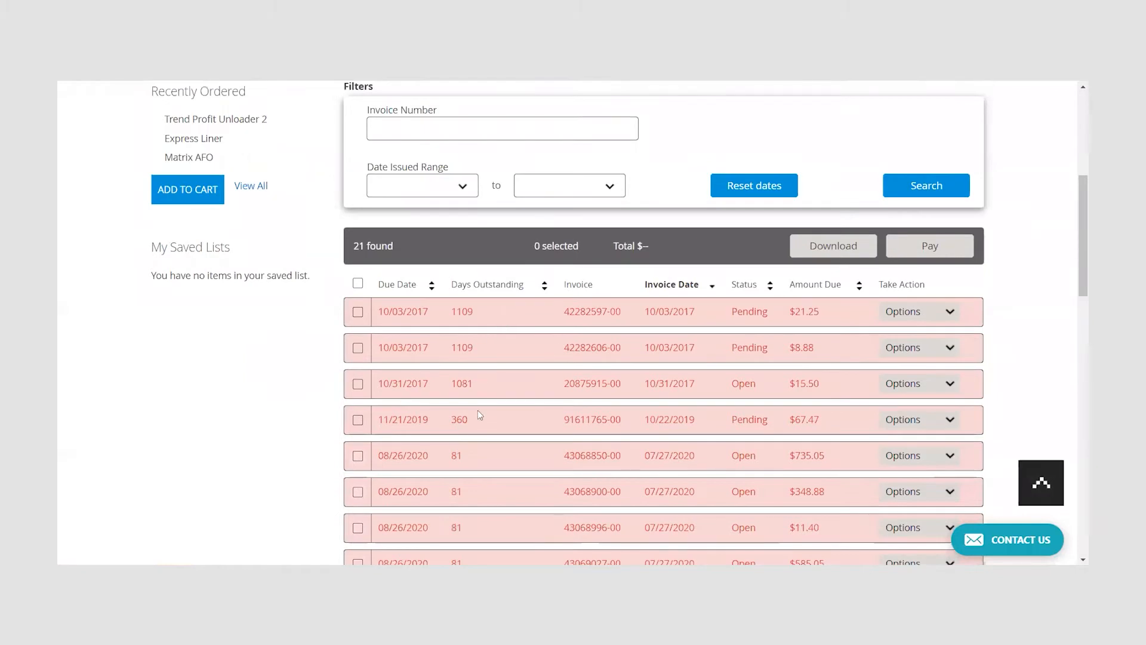
{"action": "mouse_move", "coordinate": [483, 343]}
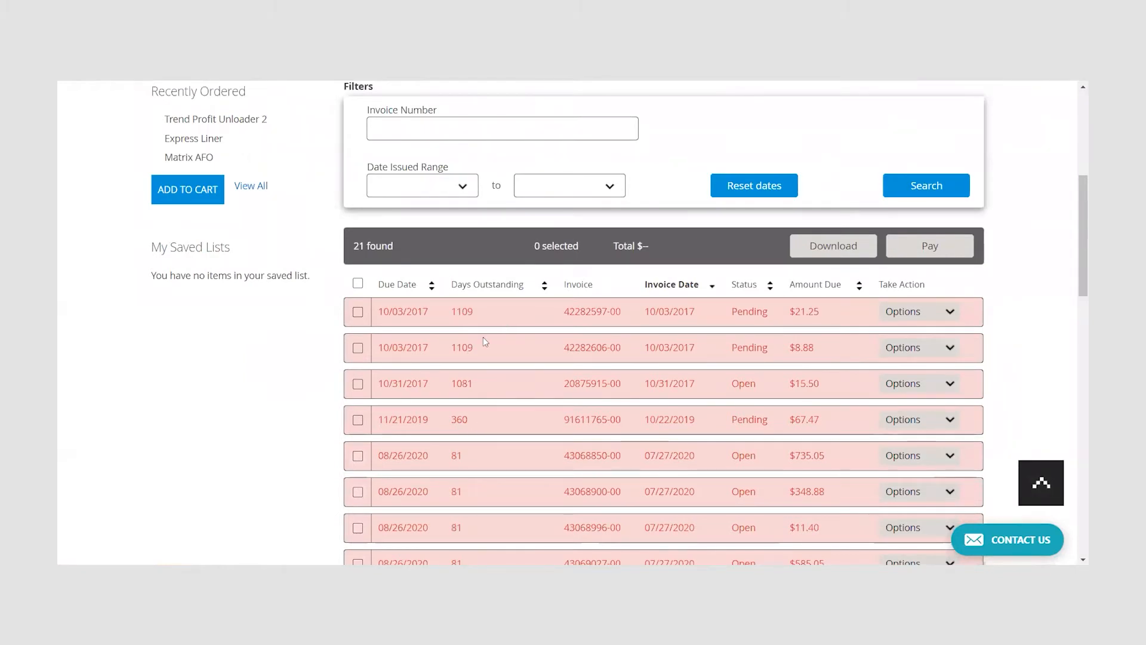
{"action": "left_click", "coordinate": [545, 284]}
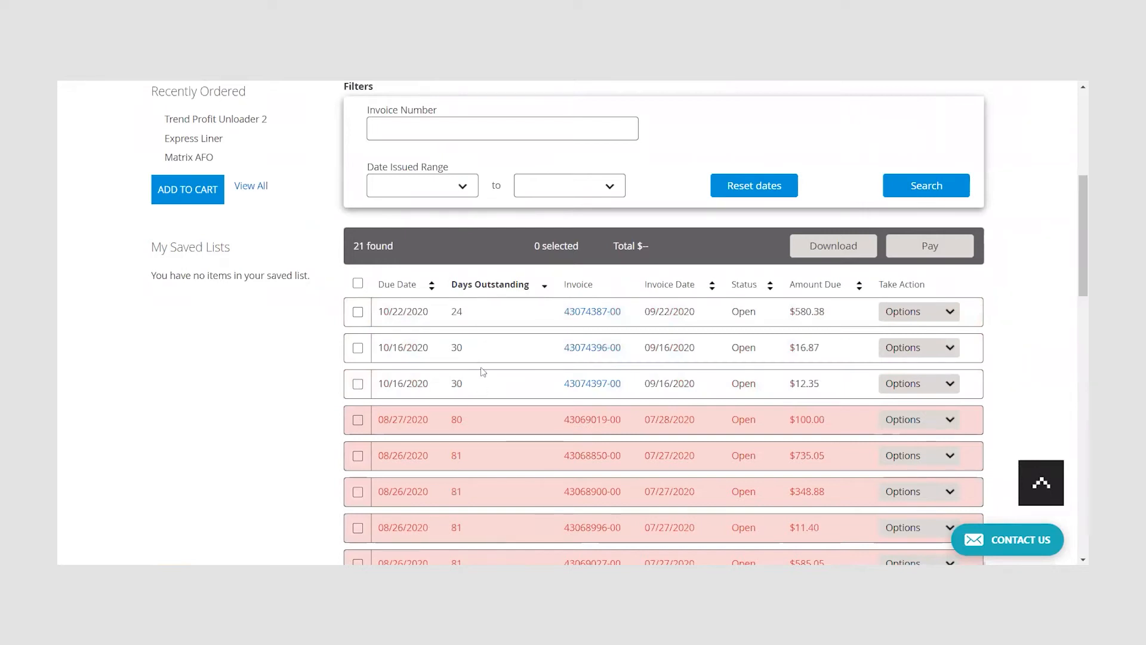
{"action": "mouse_move", "coordinate": [545, 284]}
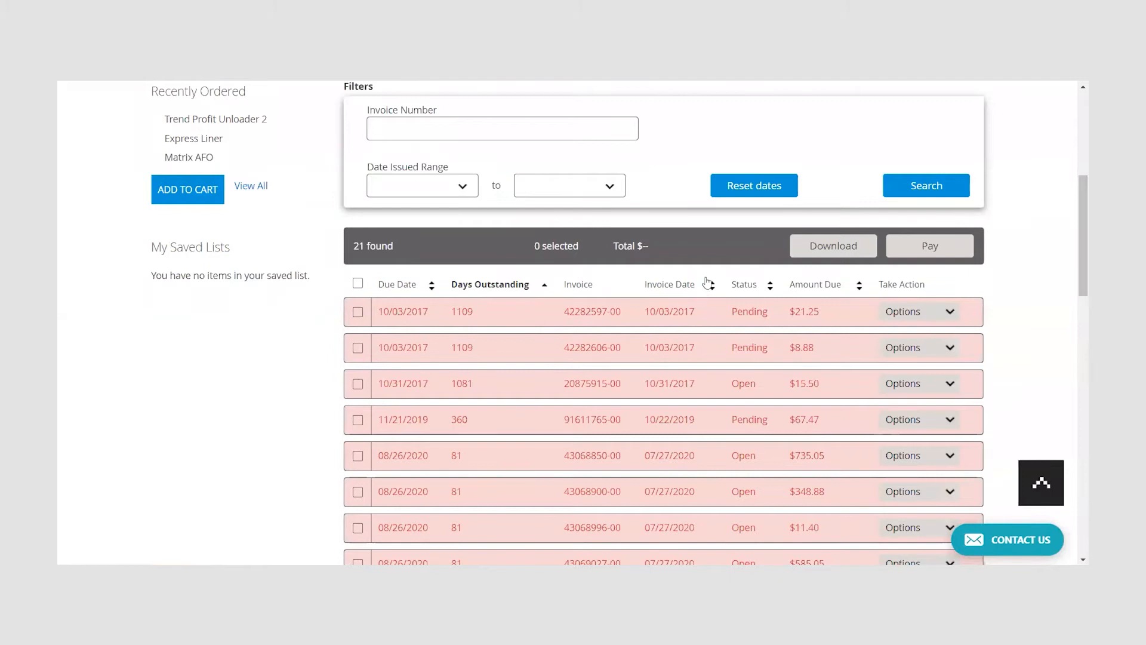
{"action": "left_click", "coordinate": [669, 284]}
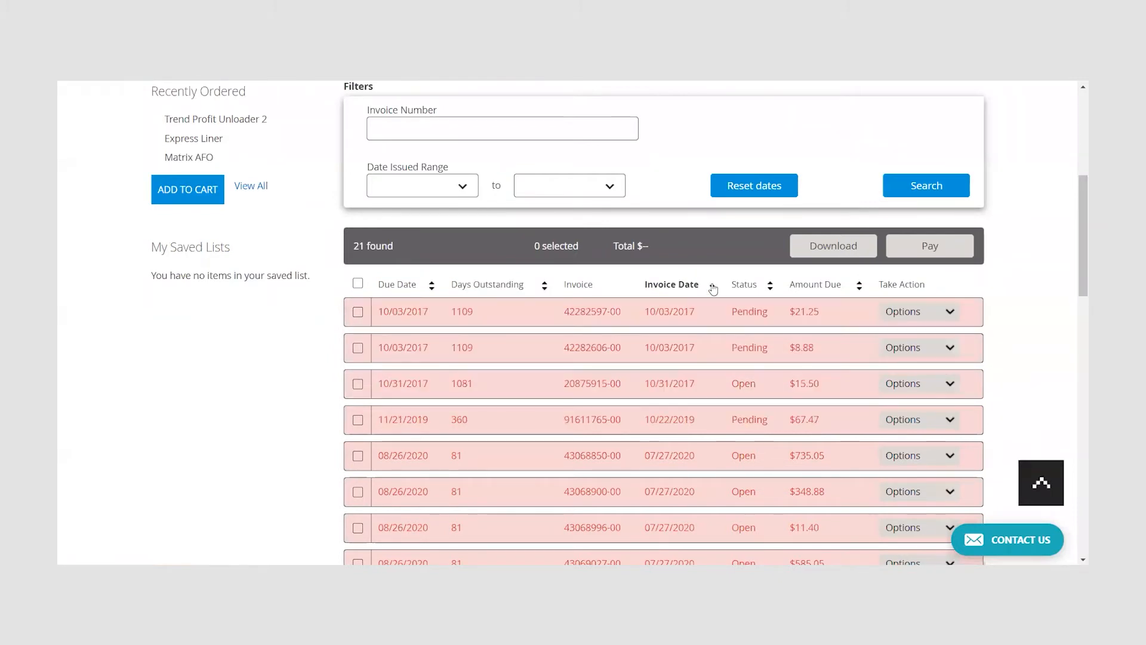
{"action": "mouse_move", "coordinate": [534, 310]}
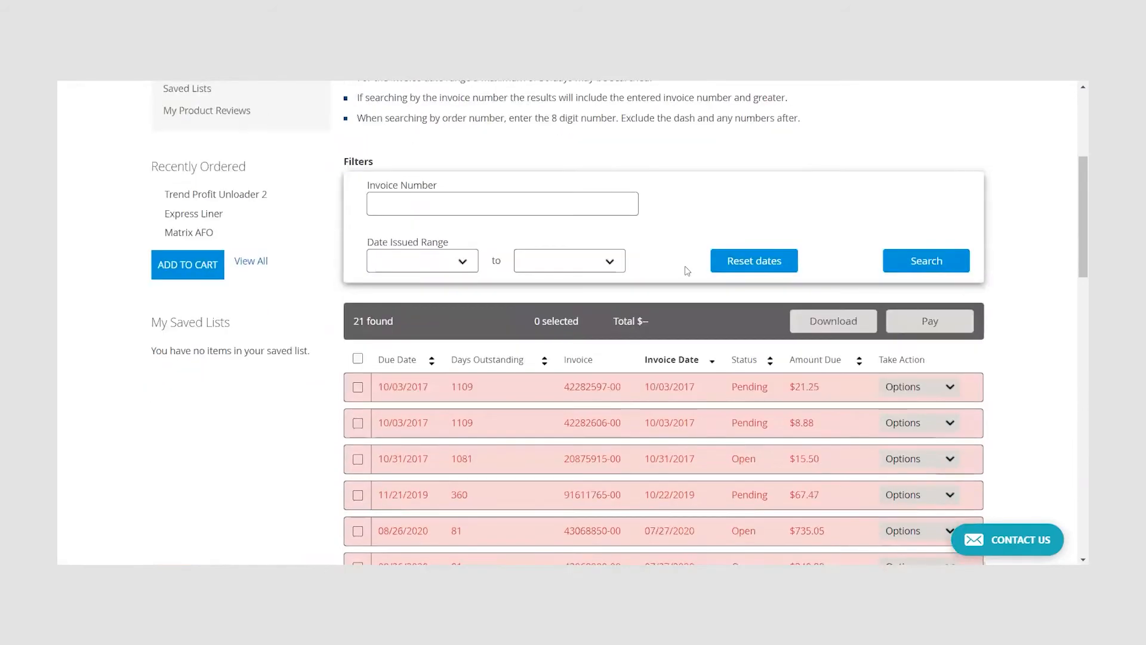
Step: Try a July 2020 invoice-date filter, then clear it so all 21 invoices list again
{"action": "scroll", "scroll_direction": "down", "scroll_amount": 3}
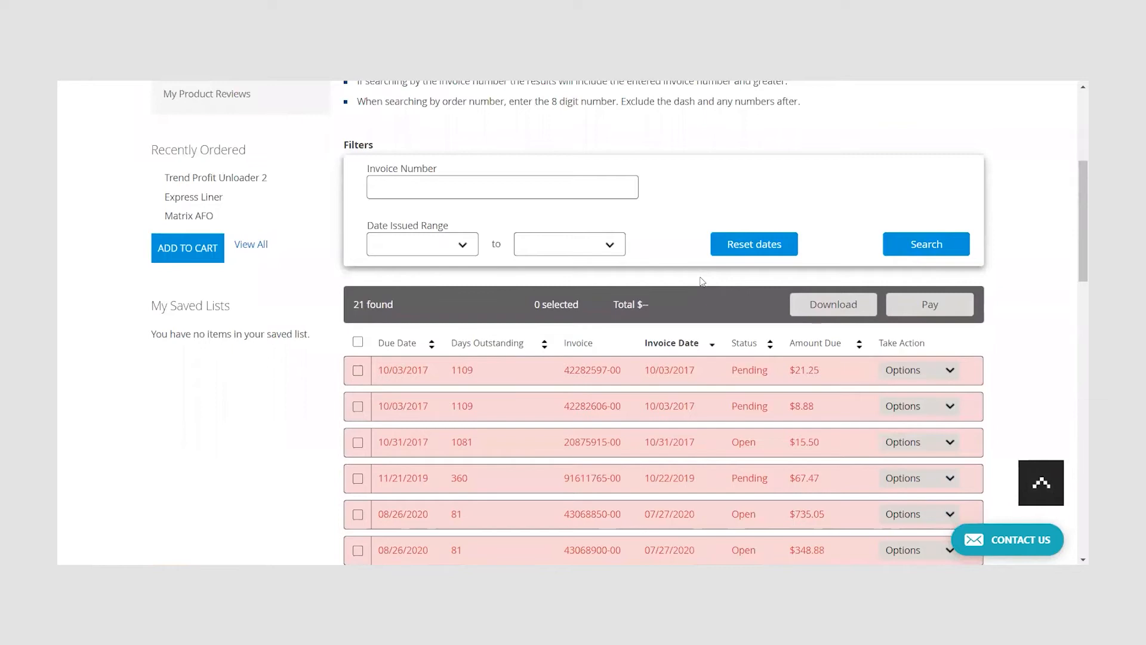
{"action": "scroll", "scroll_direction": "down", "scroll_amount": 3}
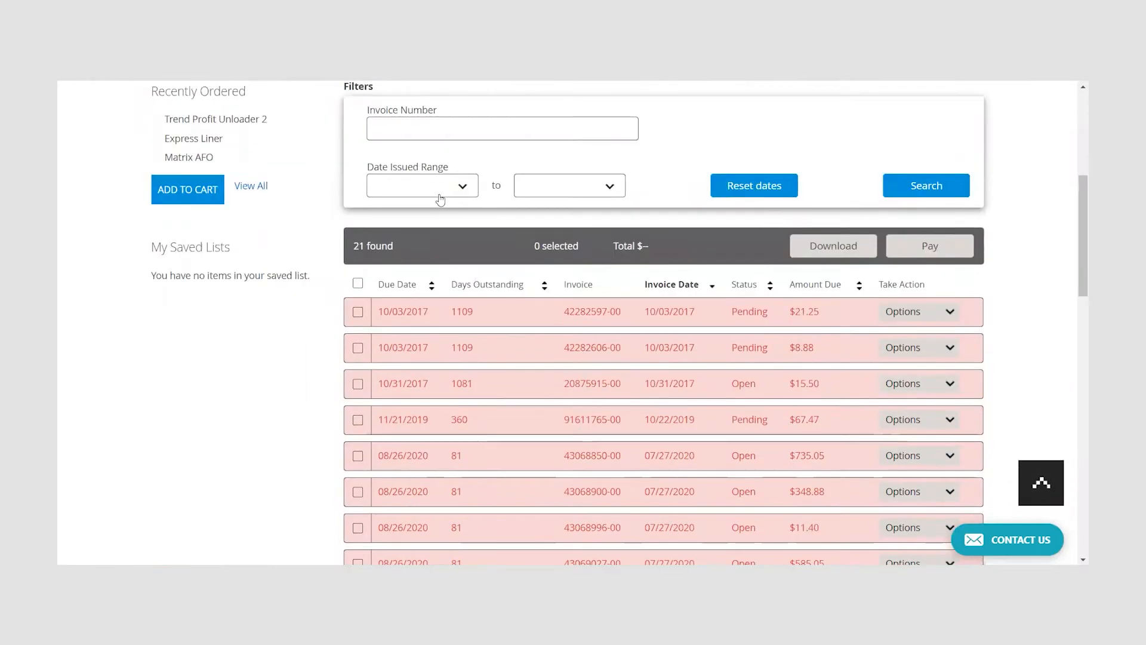
{"action": "left_click", "coordinate": [421, 185]}
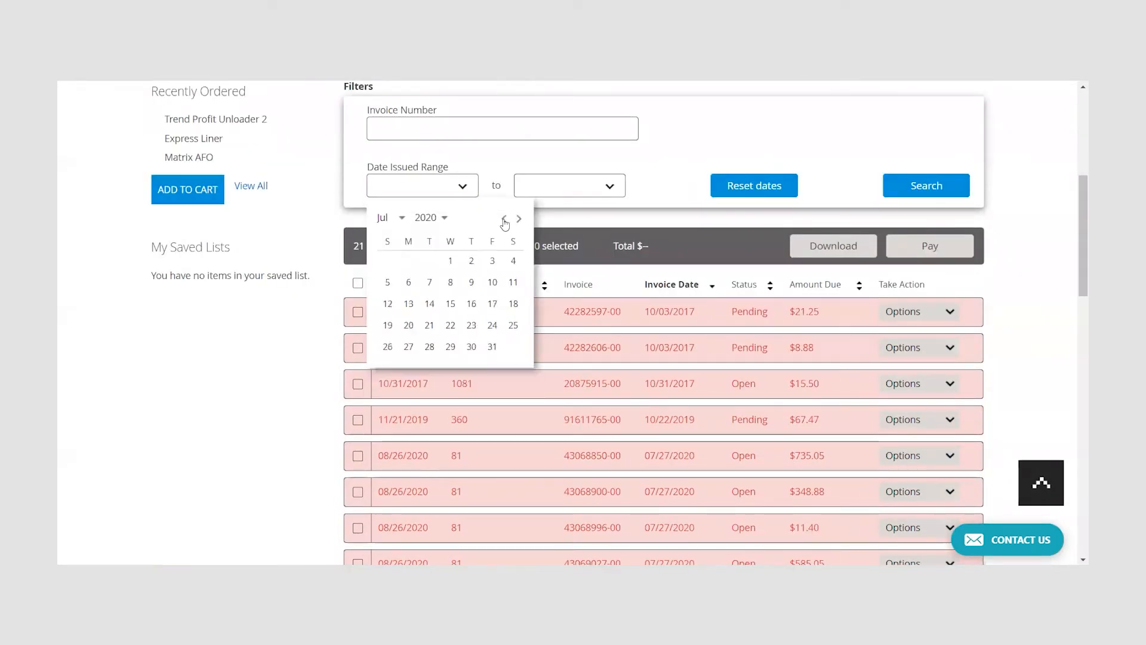
{"action": "left_click", "coordinate": [450, 262]}
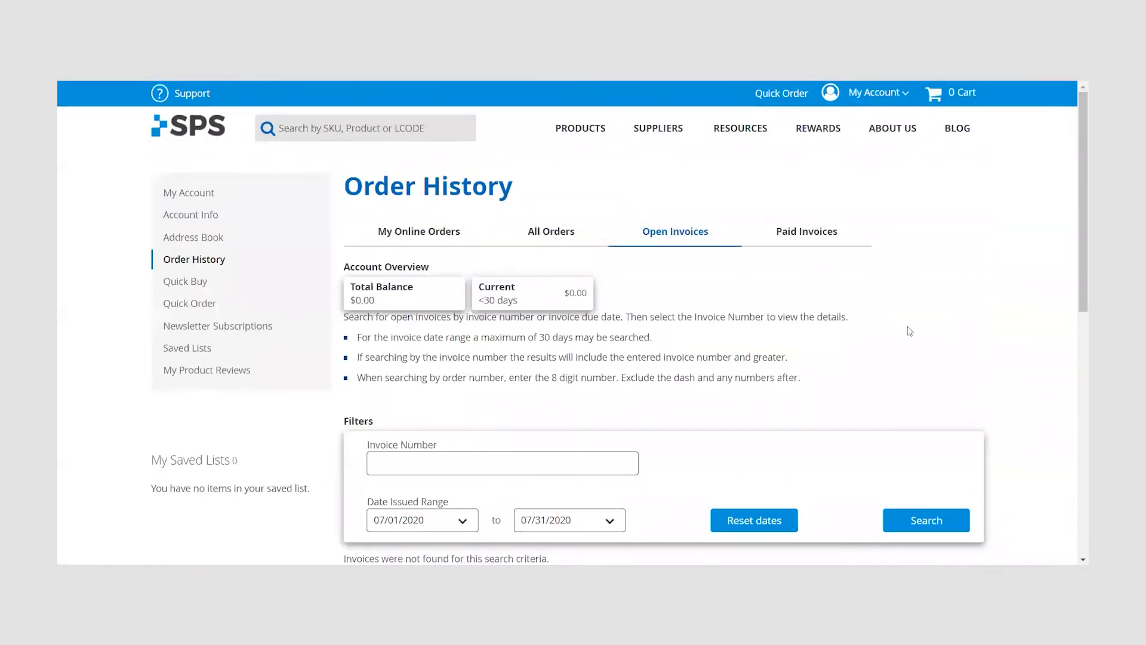
{"action": "scroll", "scroll_direction": "down", "scroll_amount": 3}
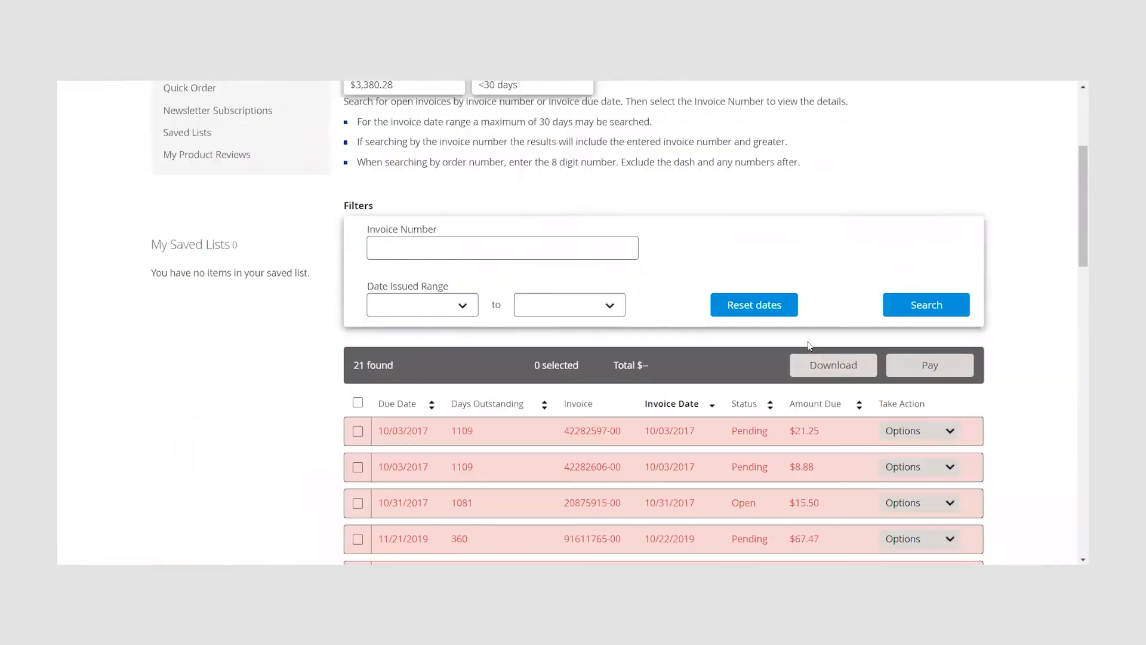
Step: Select the three oldest invoices totalling $45.63 and start downloading them
{"action": "scroll", "scroll_direction": "down", "scroll_amount": 3}
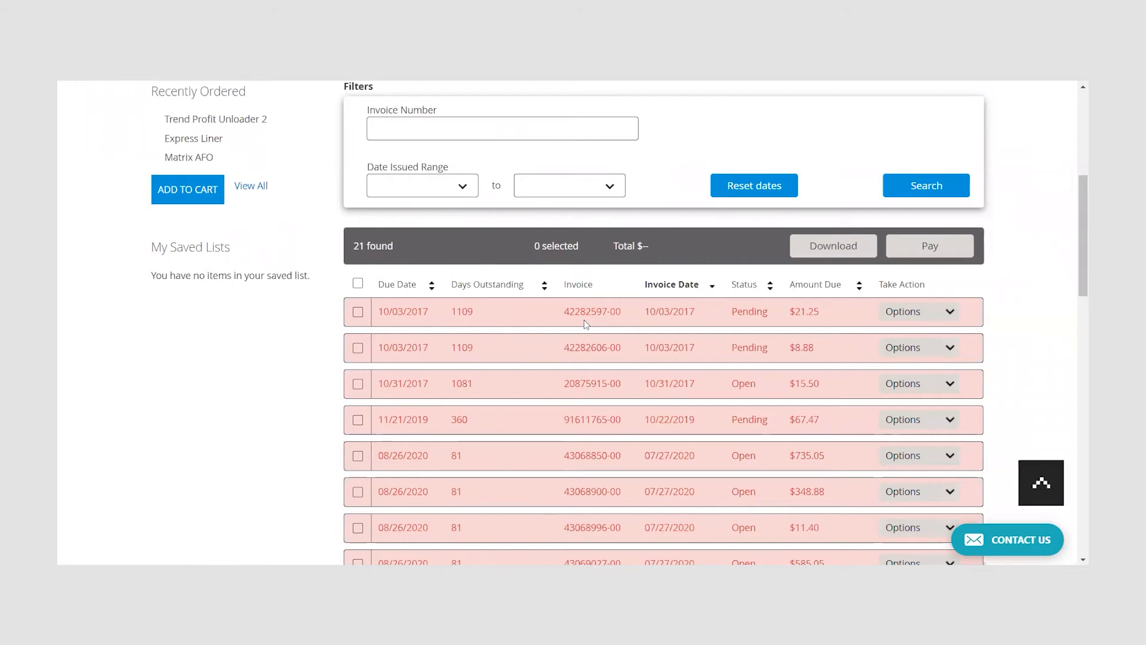
{"action": "left_click", "coordinate": [918, 312]}
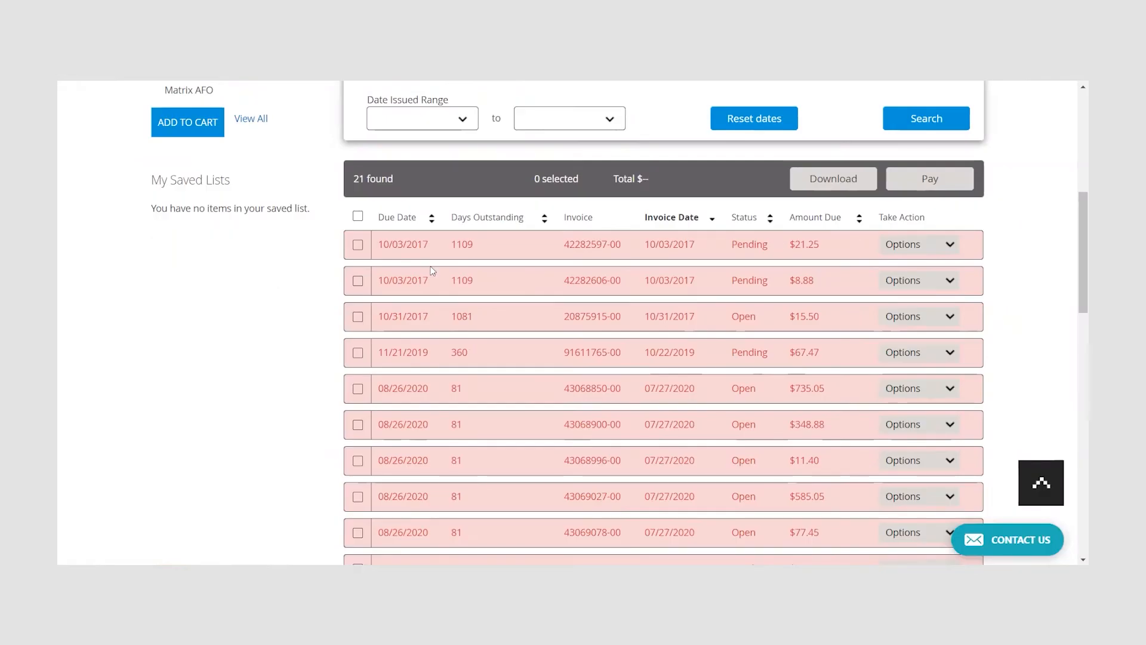
{"action": "left_click", "coordinate": [357, 316]}
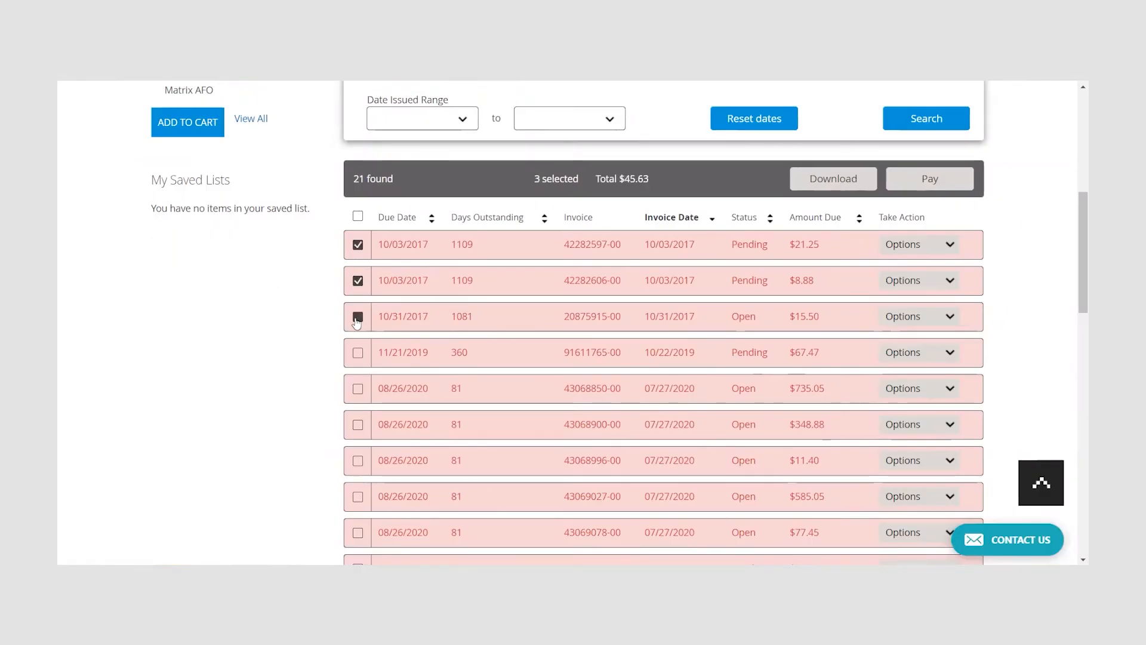
{"action": "left_click", "coordinate": [832, 178]}
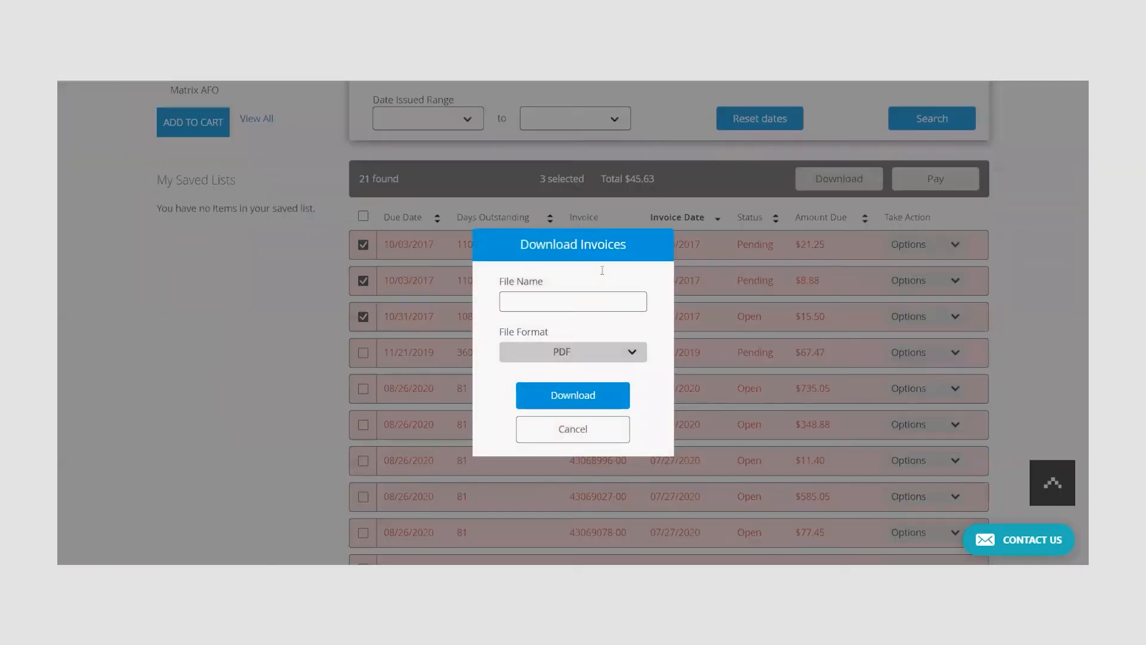
Step: Name the download Invoices_1, keep PDF format, and download the three invoices
{"action": "left_click", "coordinate": [572, 301]}
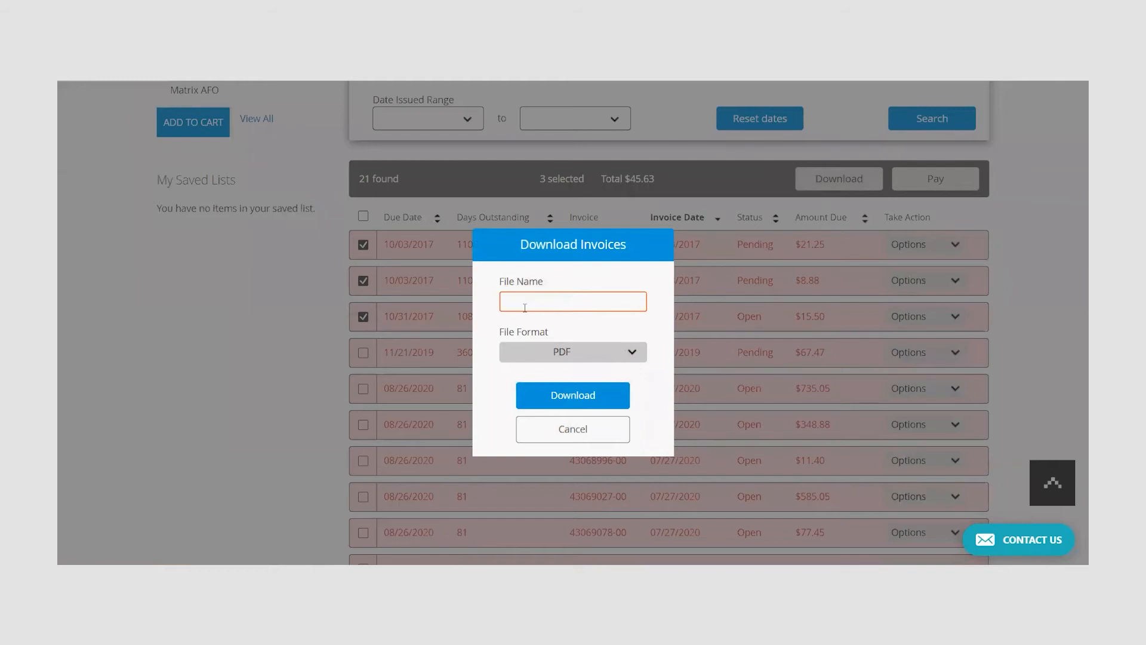
{"action": "type", "text": "Invoices_1"}
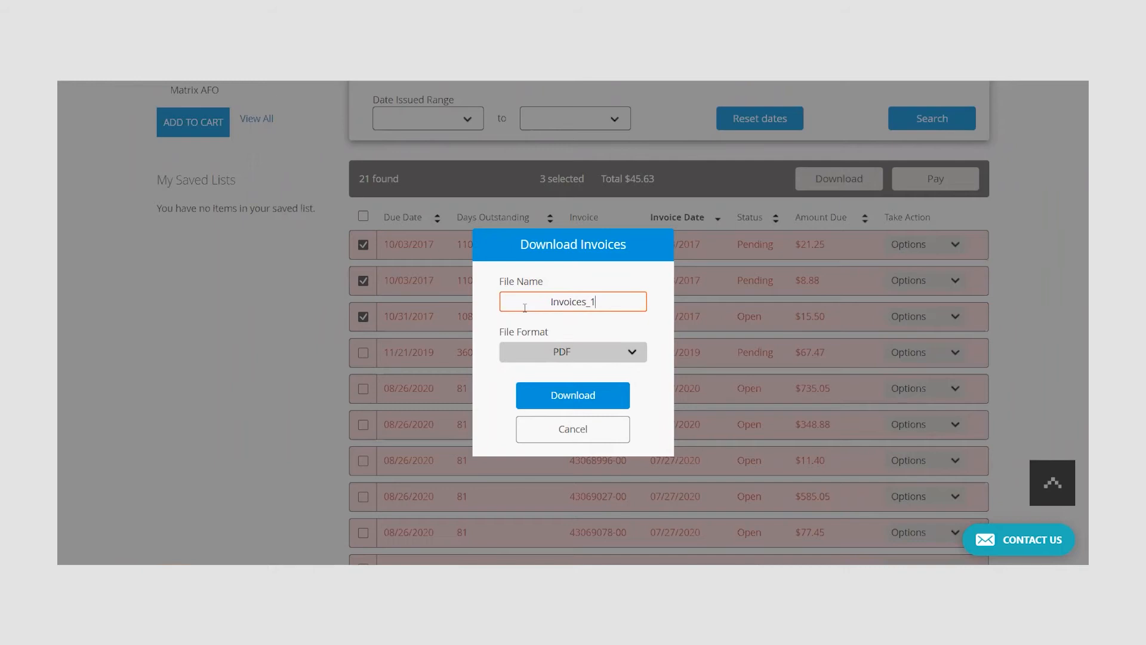
{"action": "left_click", "coordinate": [571, 351]}
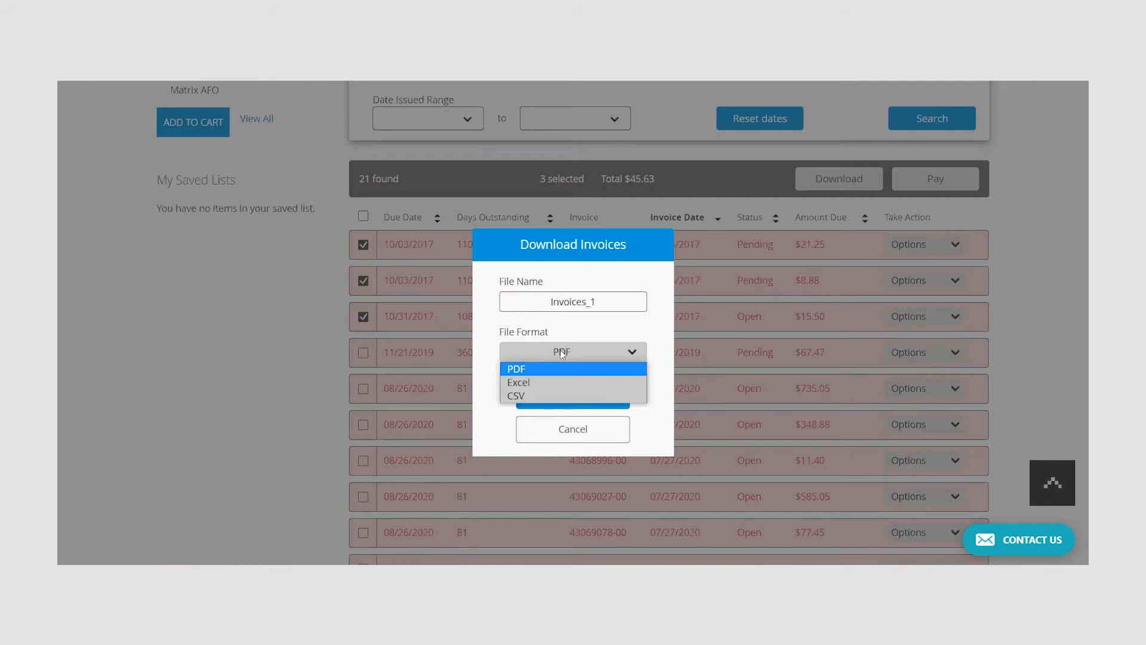
{"action": "mouse_move", "coordinate": [559, 382]}
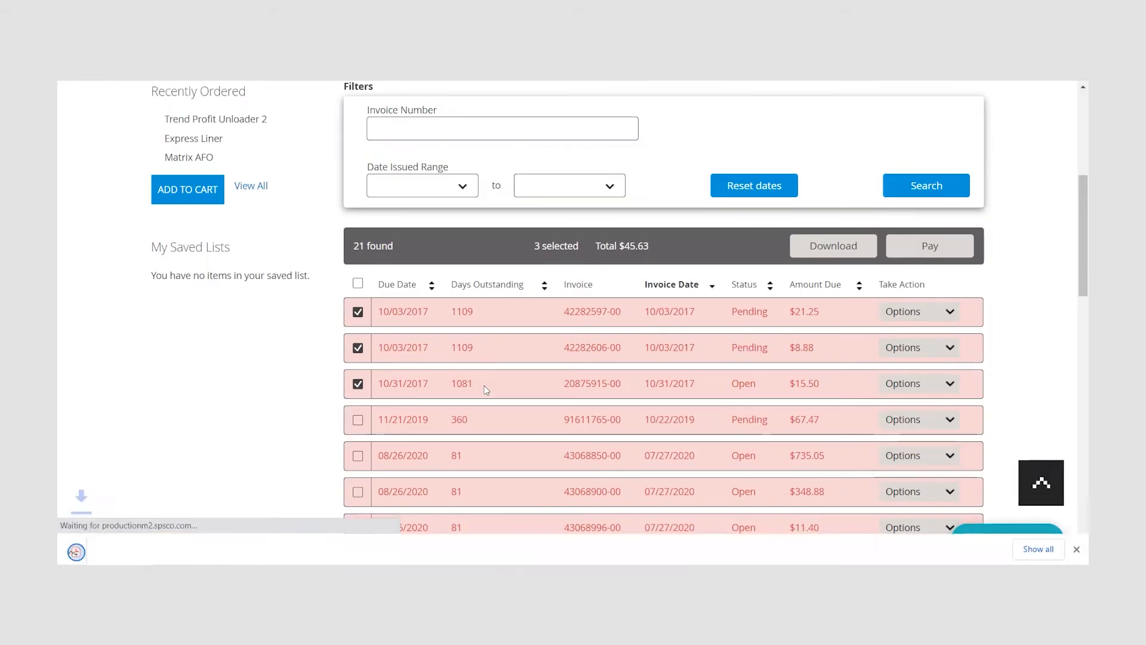
{"action": "left_click", "coordinate": [832, 245]}
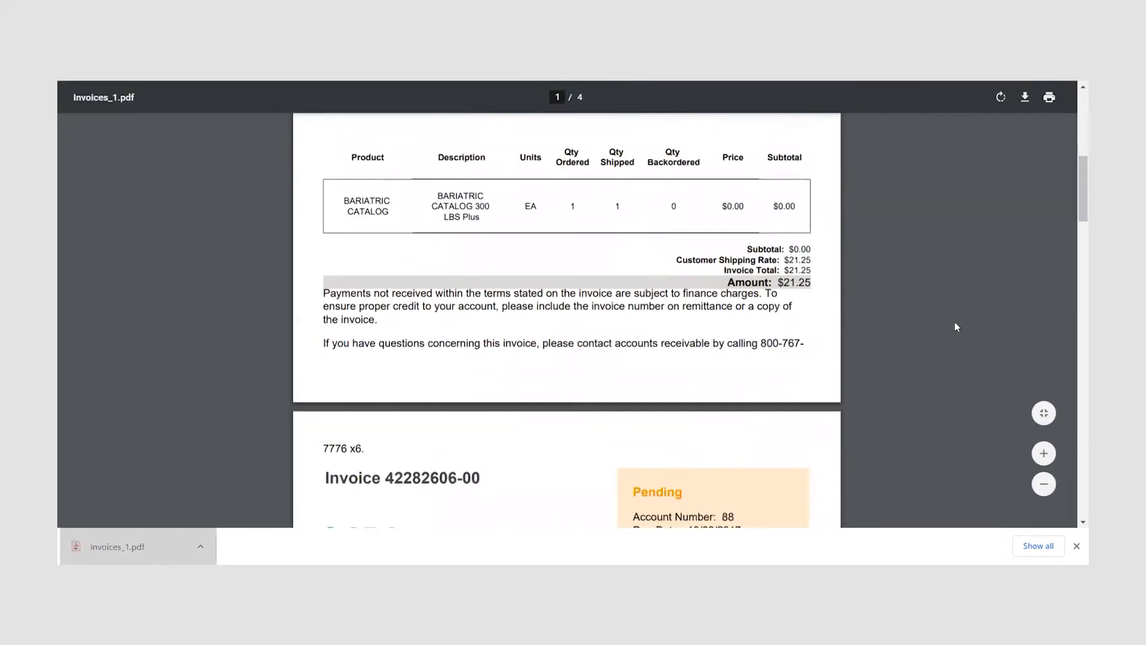
Step: Scroll through the four-page Invoices_1.pdf in the PDF viewer
{"action": "scroll", "scroll_direction": "down", "scroll_amount": 3}
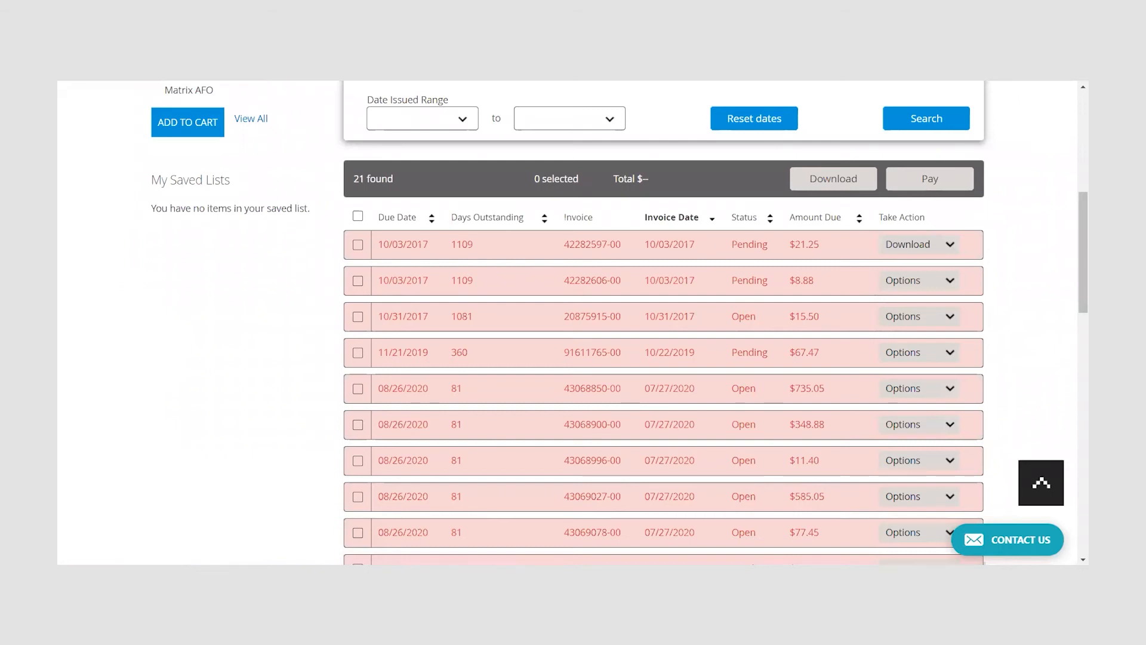
{"action": "left_click", "coordinate": [918, 243]}
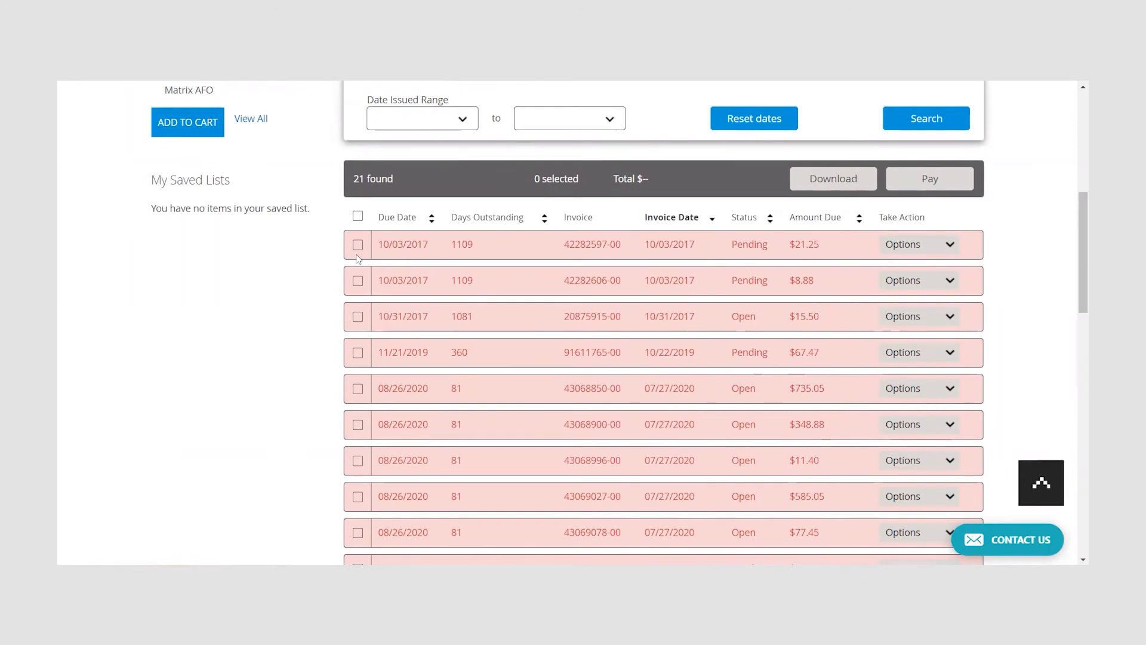
{"action": "left_click", "coordinate": [357, 243]}
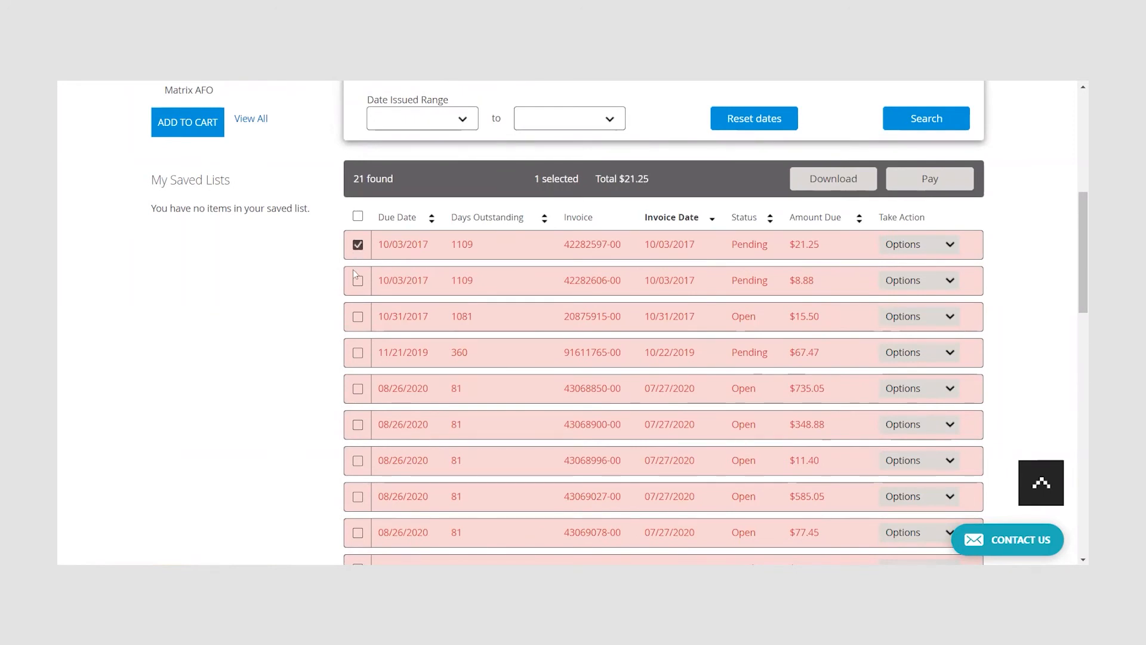
{"action": "left_click", "coordinate": [357, 281]}
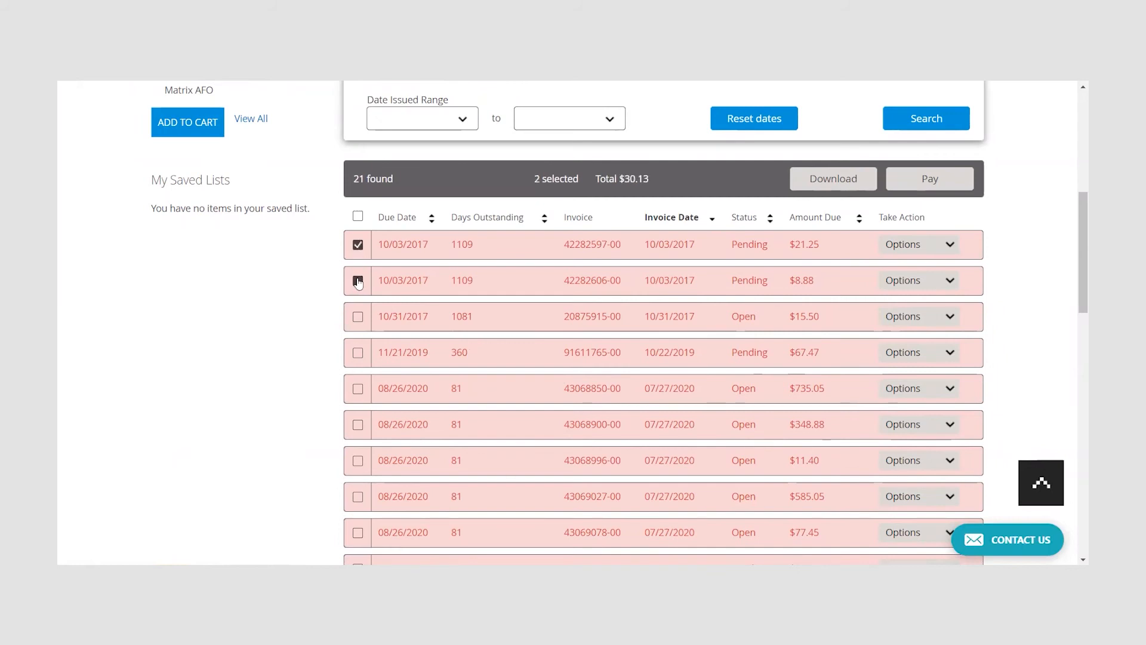
{"action": "left_click", "coordinate": [357, 316]}
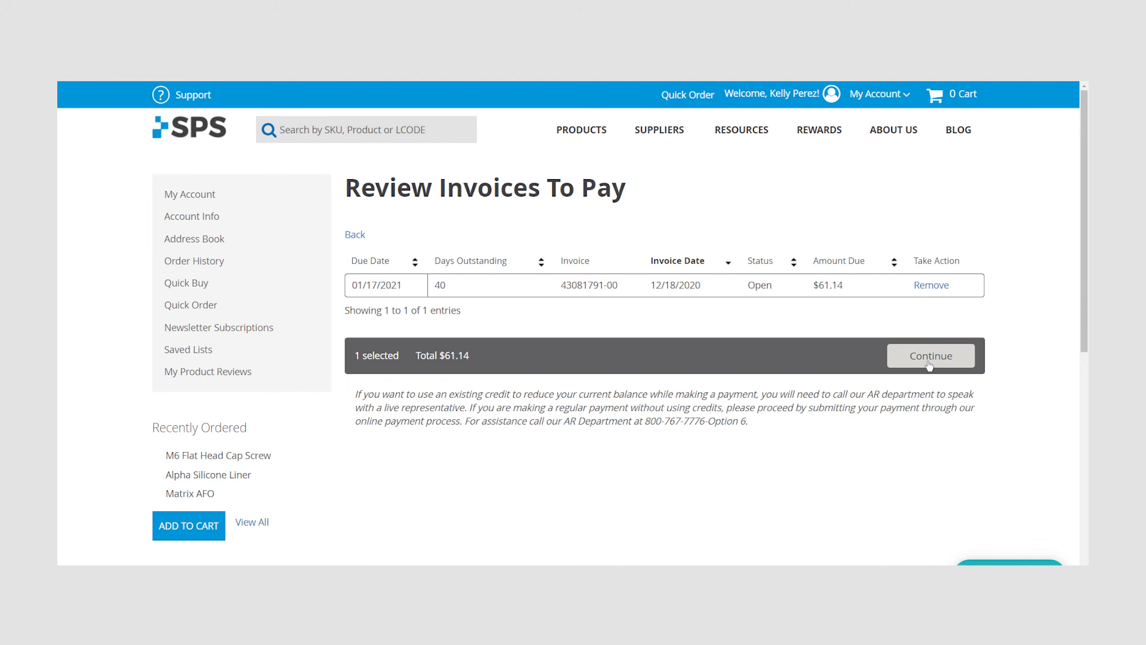
{"action": "left_click", "coordinate": [930, 355]}
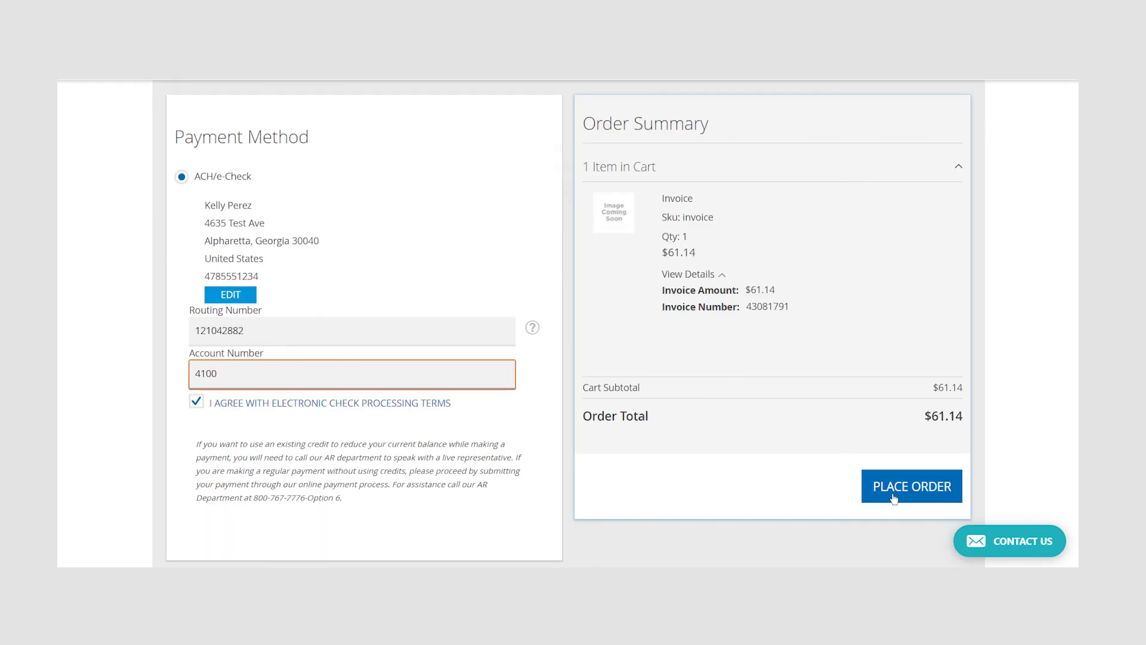
{"action": "left_click", "coordinate": [911, 486]}
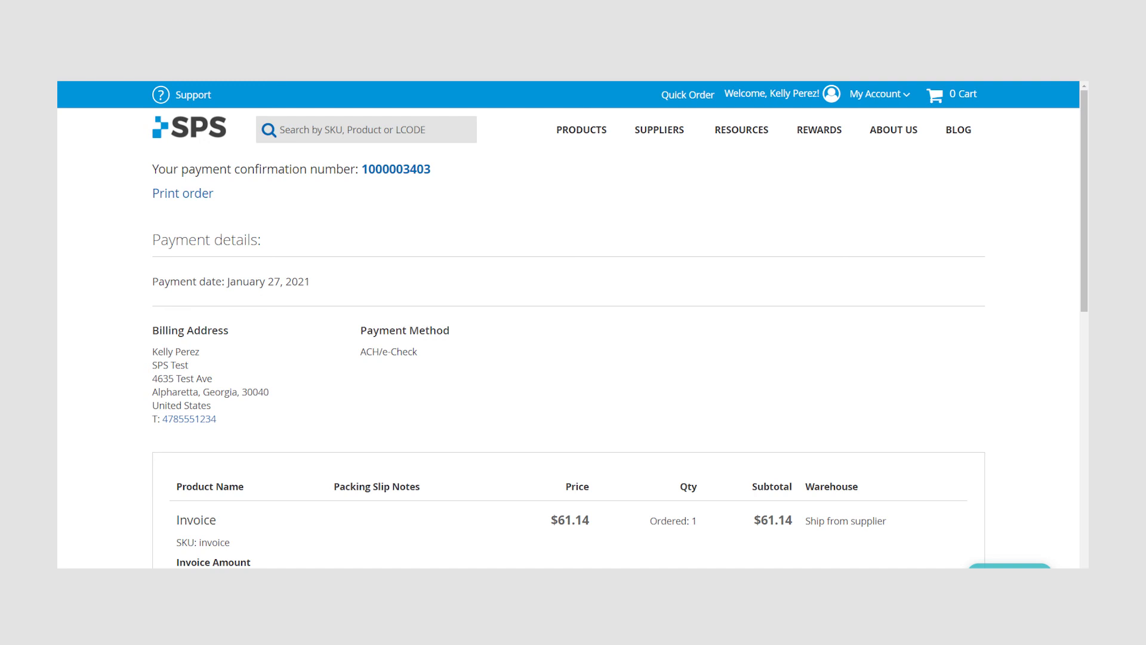